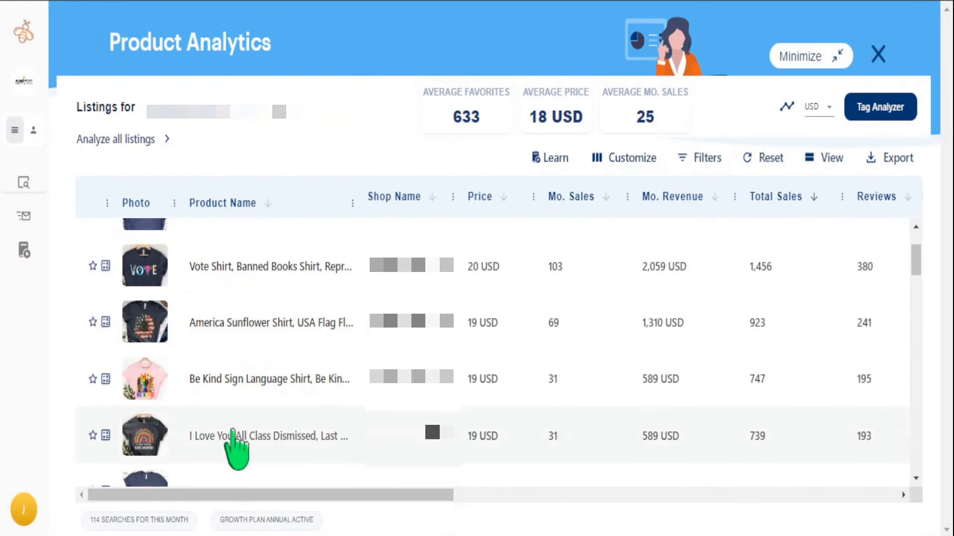
mouse_move(205, 453)
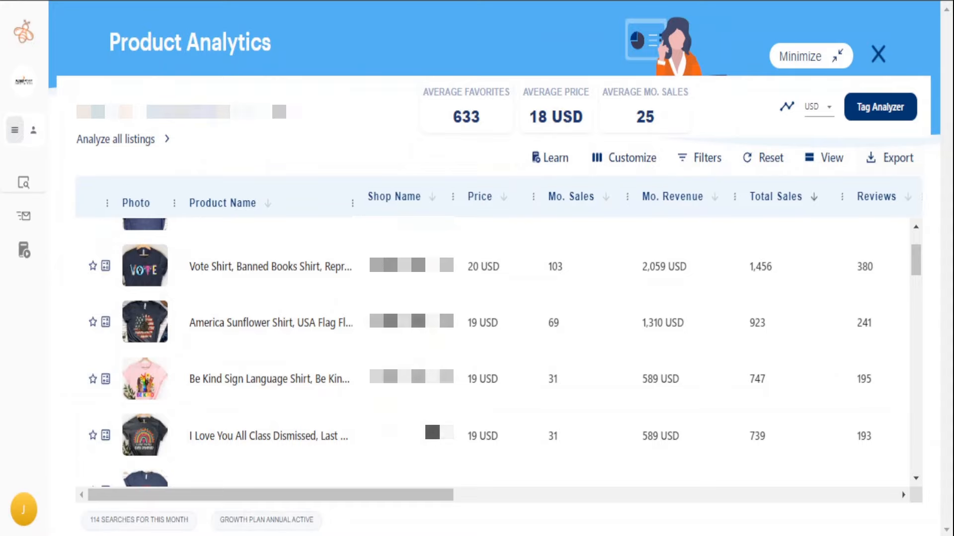
mouse_move(897, 158)
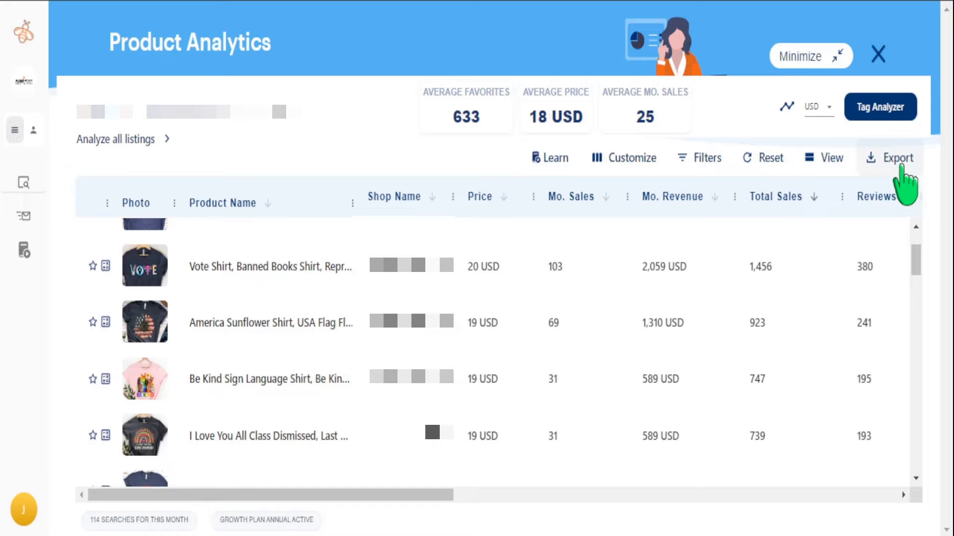
mouse_move(673, 360)
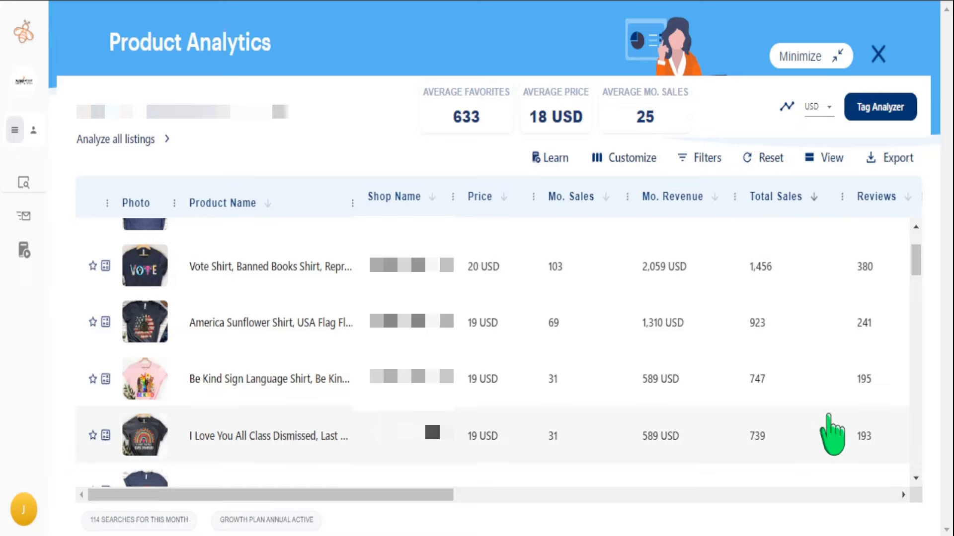
mouse_move(765, 466)
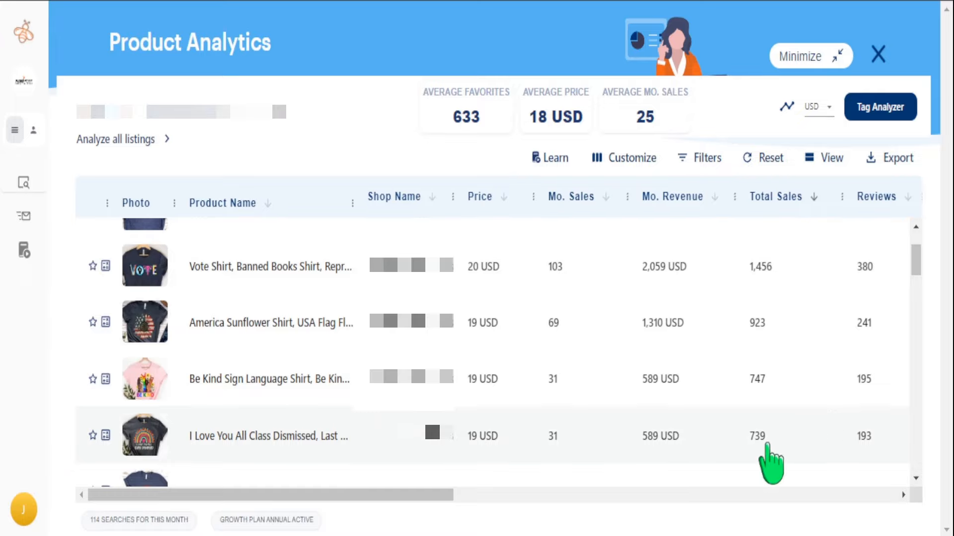
mouse_move(505, 450)
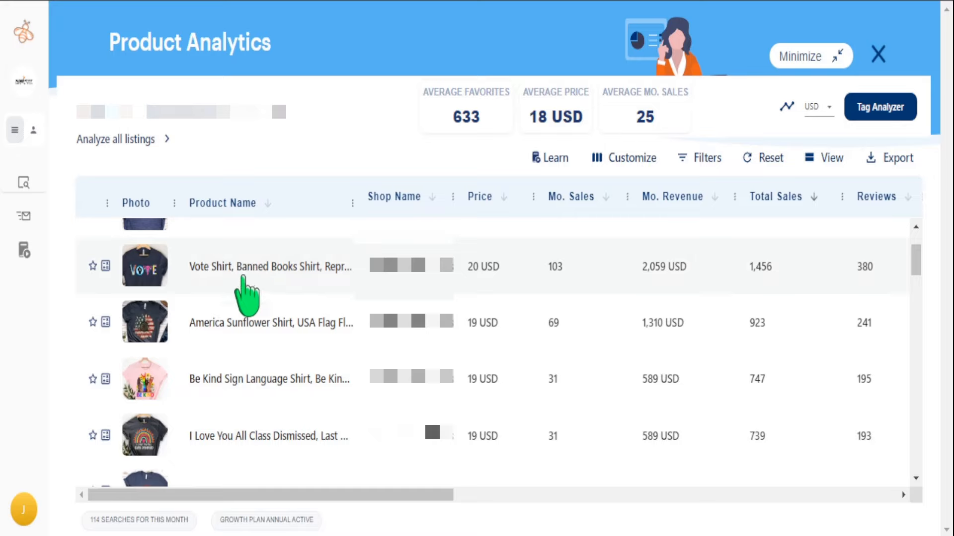
mouse_move(244, 439)
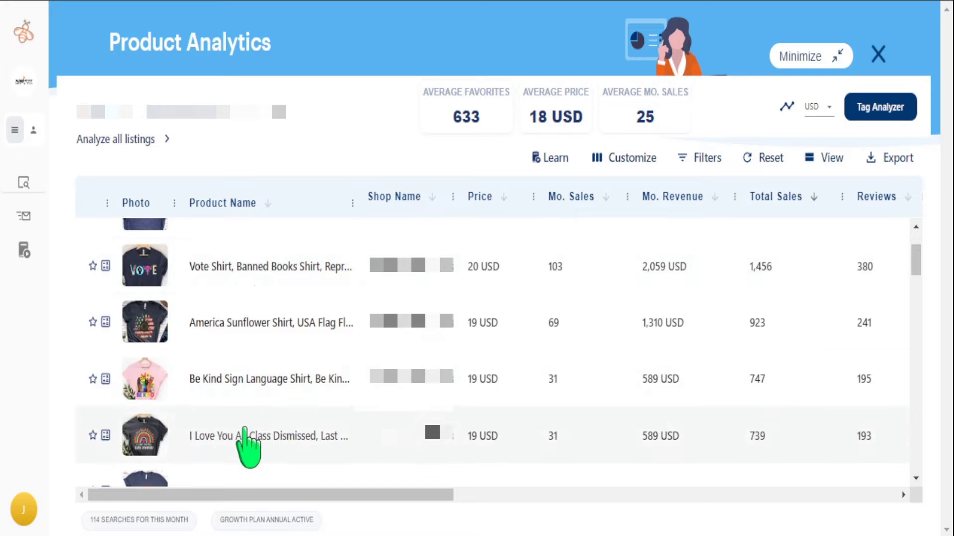